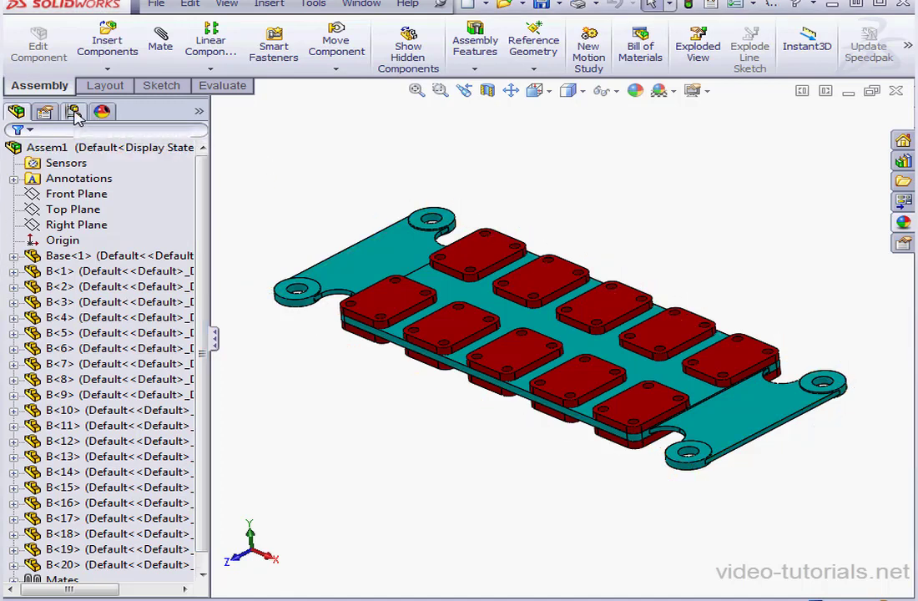
- Show the ConfigurationManager and bring up the Default configuration's context menu
{"action": "left_click", "coordinate": [74, 112]}
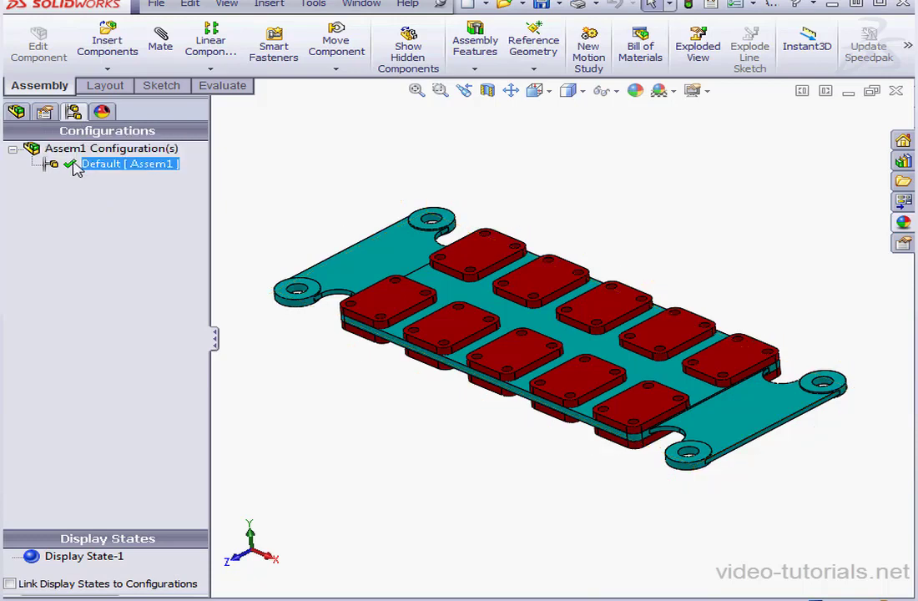
{"action": "right_click", "coordinate": [125, 164]}
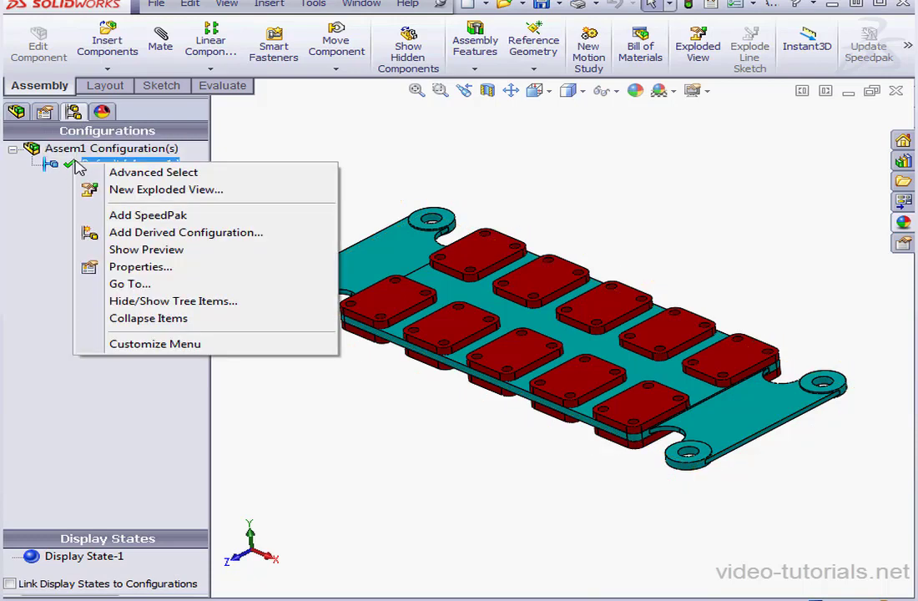
{"action": "mouse_move", "coordinate": [125, 213]}
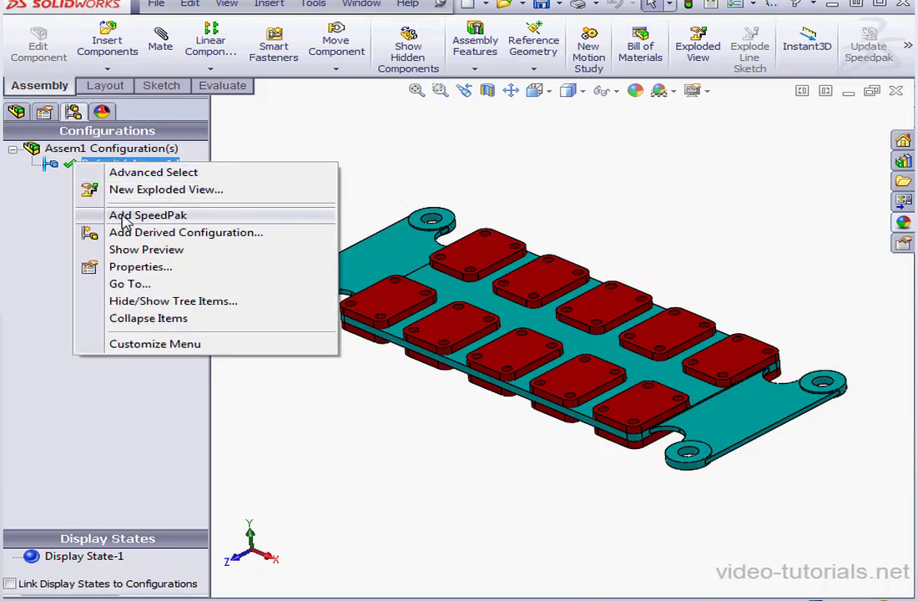
- Add a SpeedPak to Default with the four base corner-hole faces as Faces to Include
{"action": "left_click", "coordinate": [147, 215]}
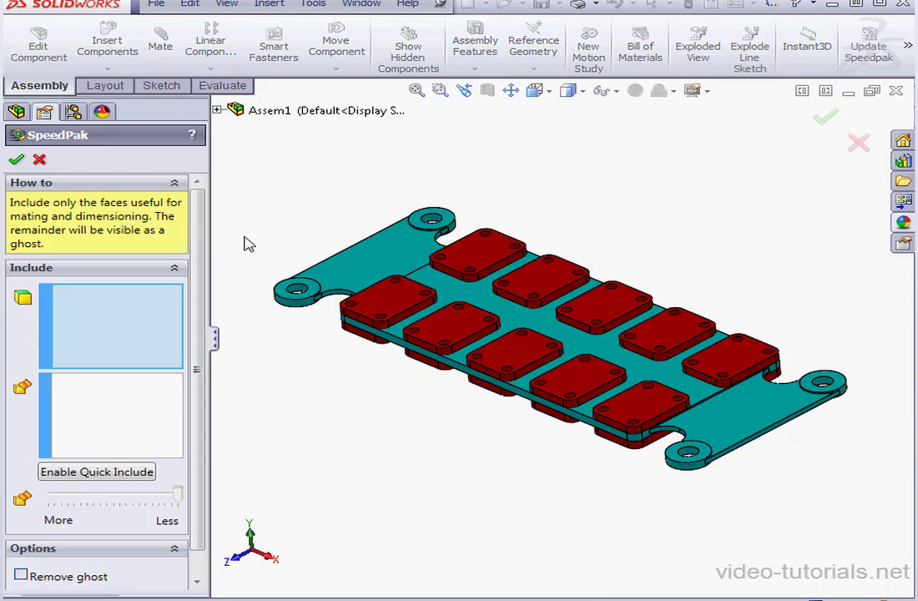
{"action": "mouse_move", "coordinate": [152, 300]}
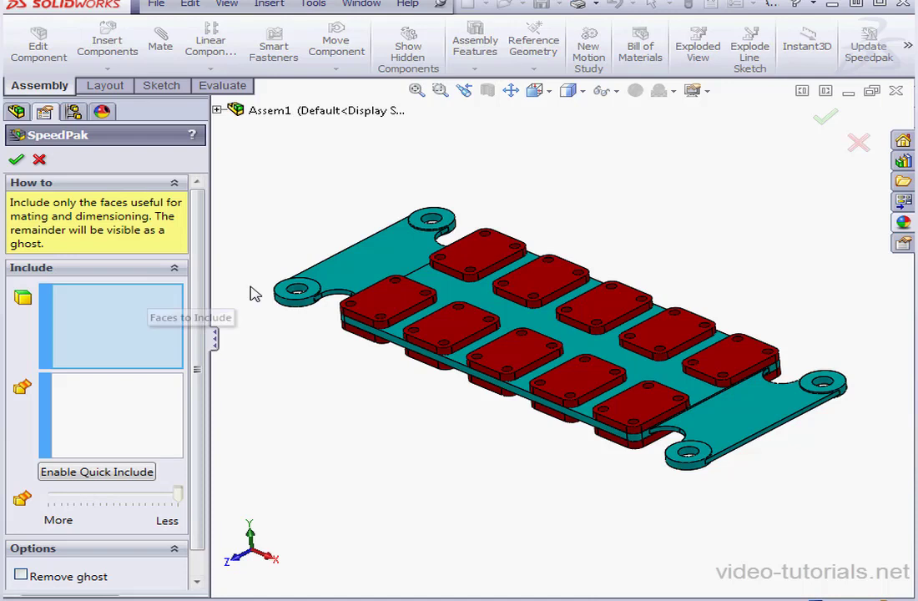
{"action": "left_click", "coordinate": [454, 226]}
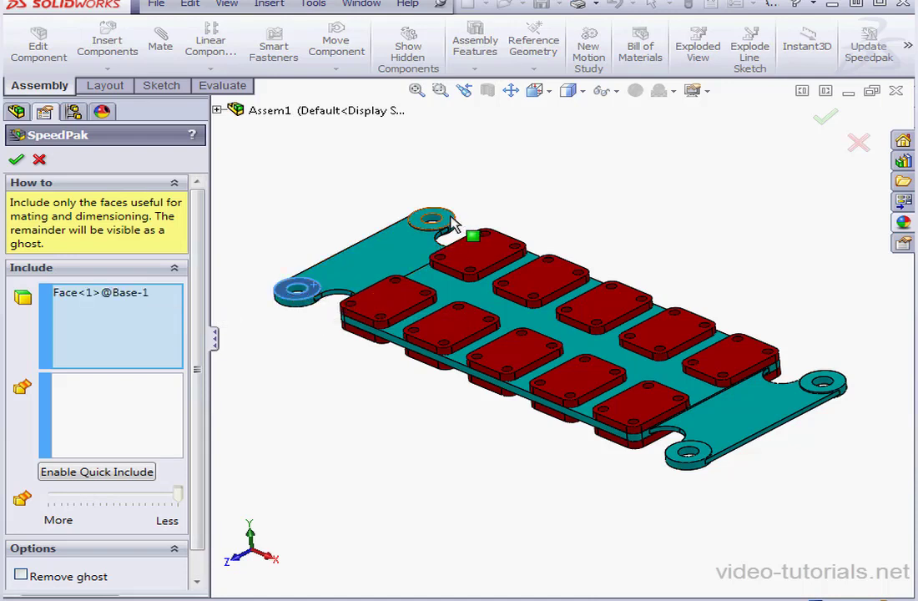
{"action": "left_click", "coordinate": [826, 382]}
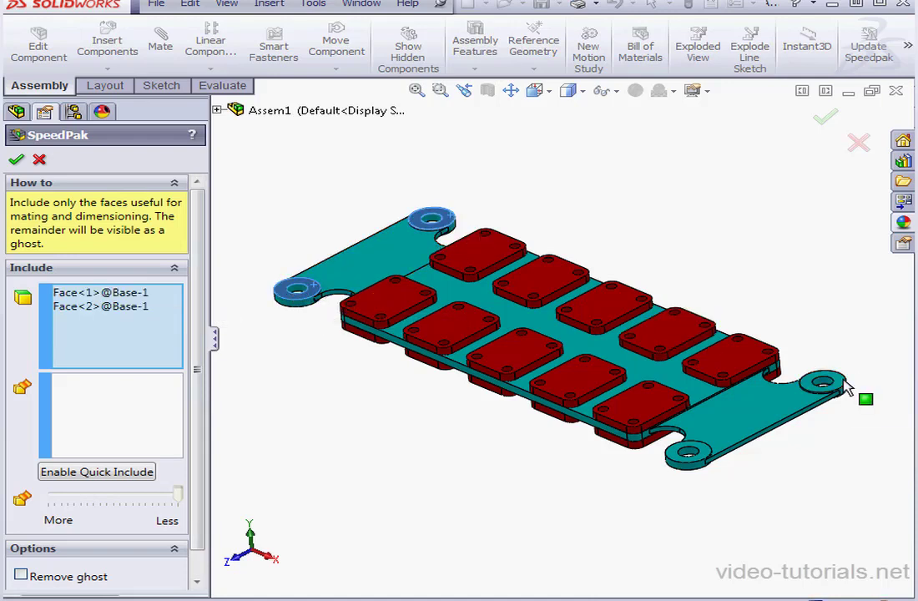
{"action": "left_click", "coordinate": [826, 382]}
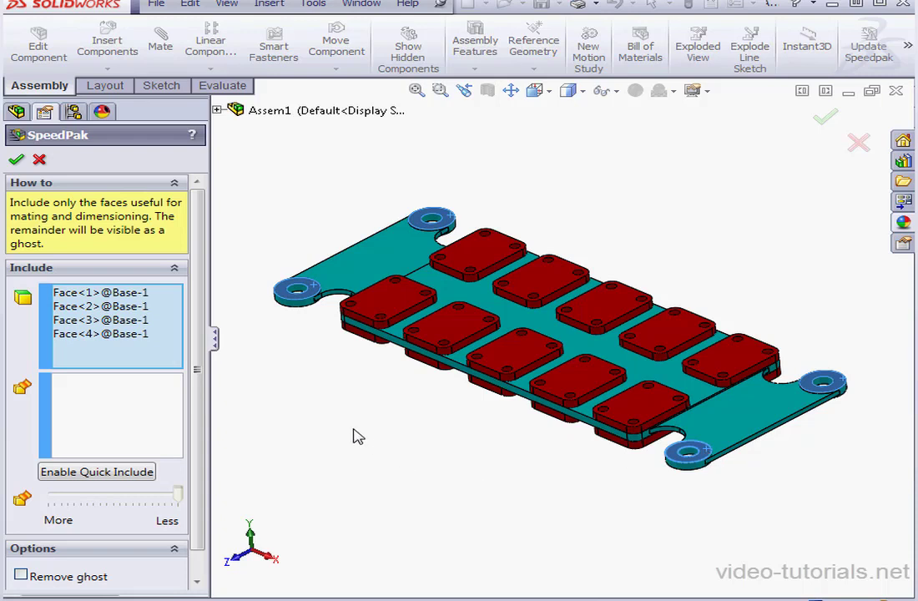
{"action": "mouse_move", "coordinate": [140, 402]}
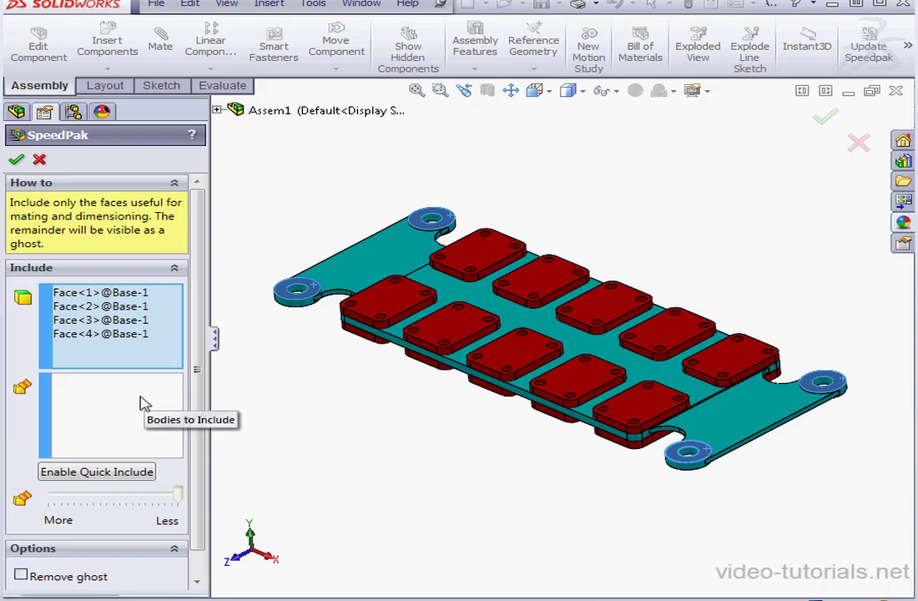
{"action": "left_click", "coordinate": [109, 414]}
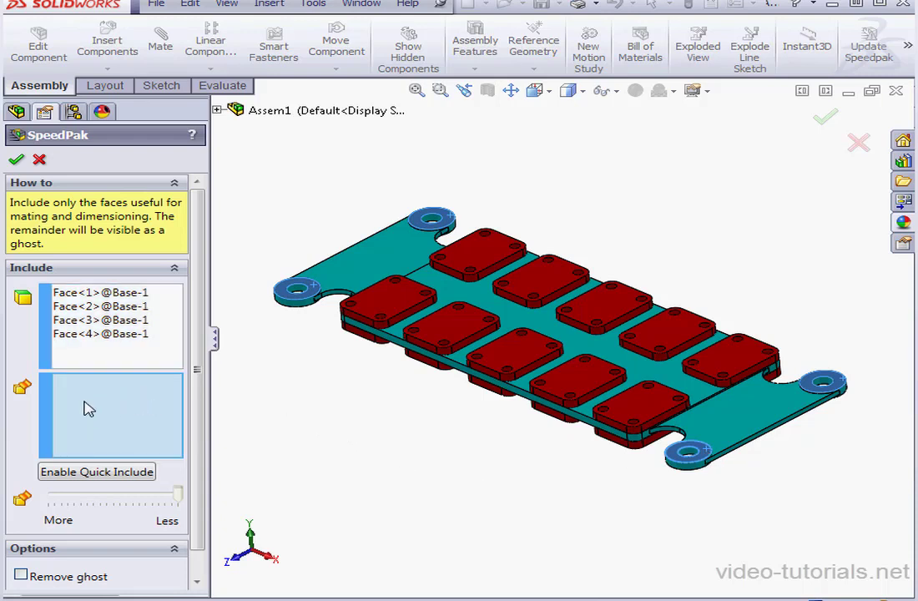
{"action": "mouse_move", "coordinate": [130, 441]}
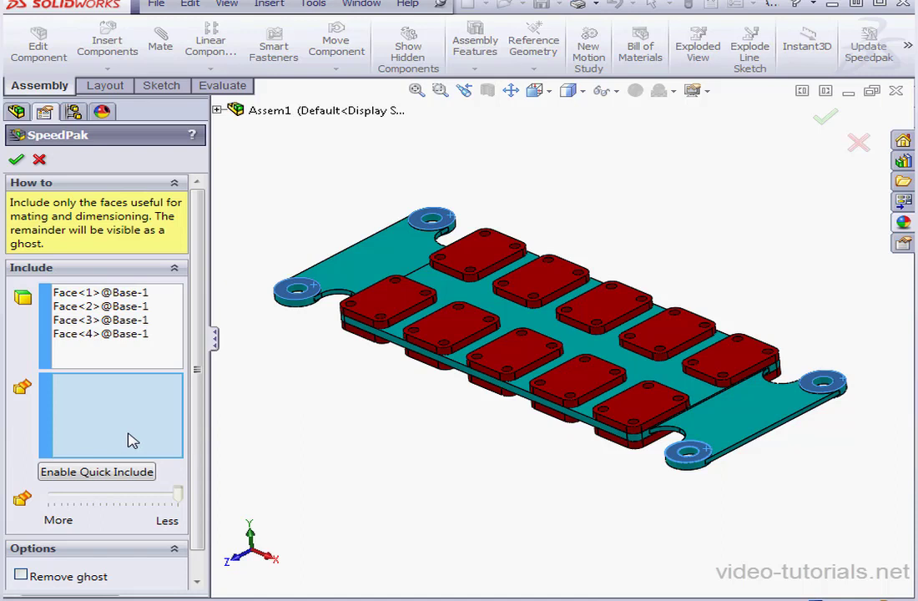
{"action": "mouse_move", "coordinate": [137, 431]}
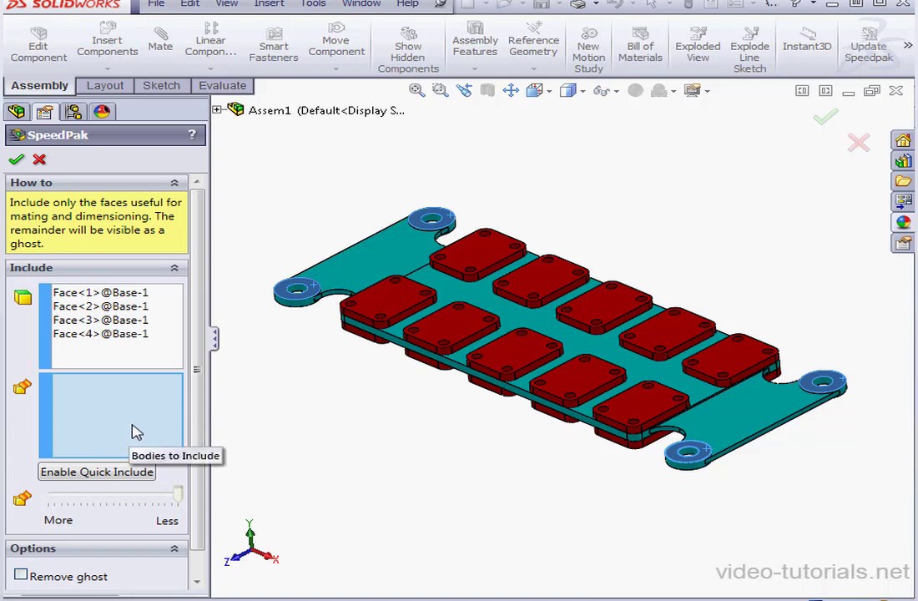
- Toggle Quick Include for bodies and confirm to create the SpeedPak
{"action": "left_click", "coordinate": [97, 470]}
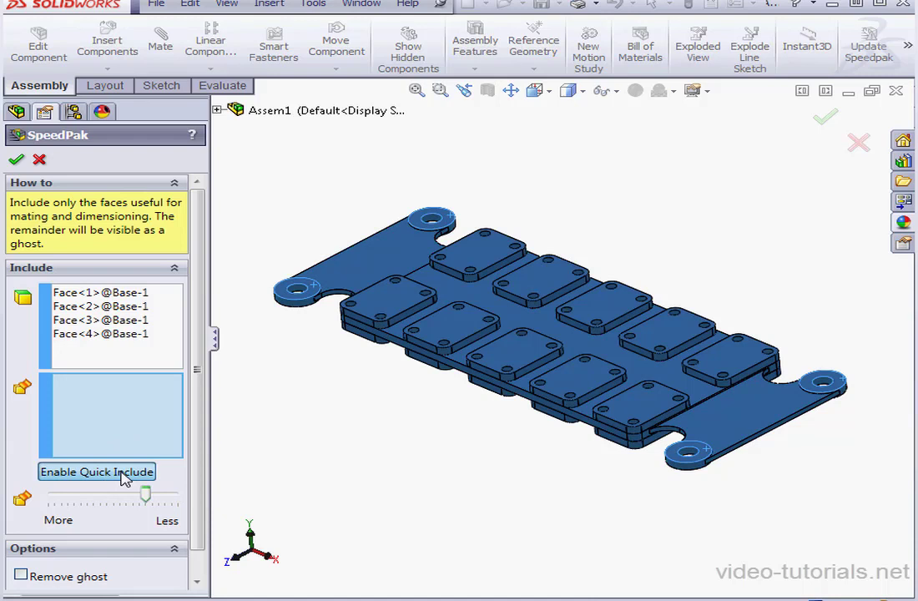
{"action": "mouse_move", "coordinate": [147, 499]}
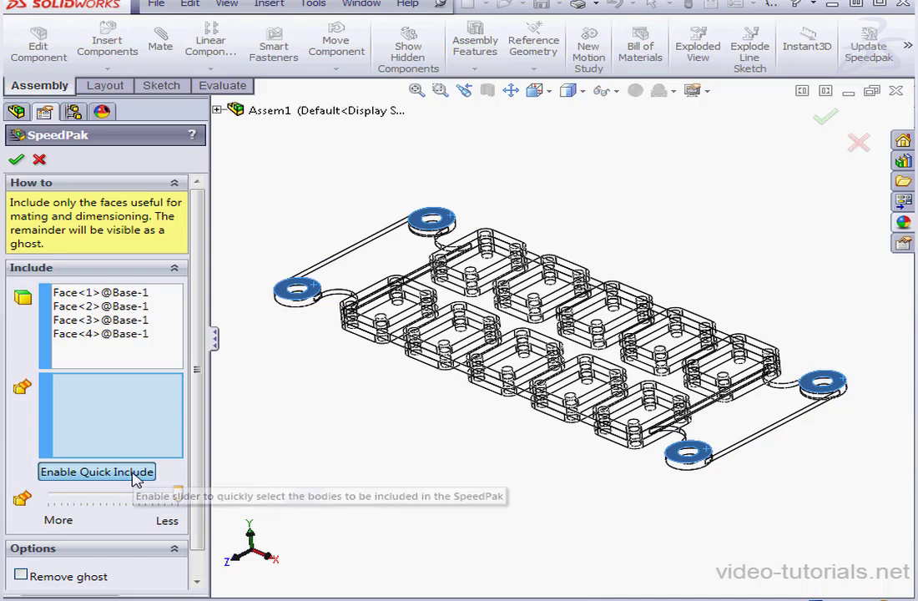
{"action": "left_click", "coordinate": [95, 471]}
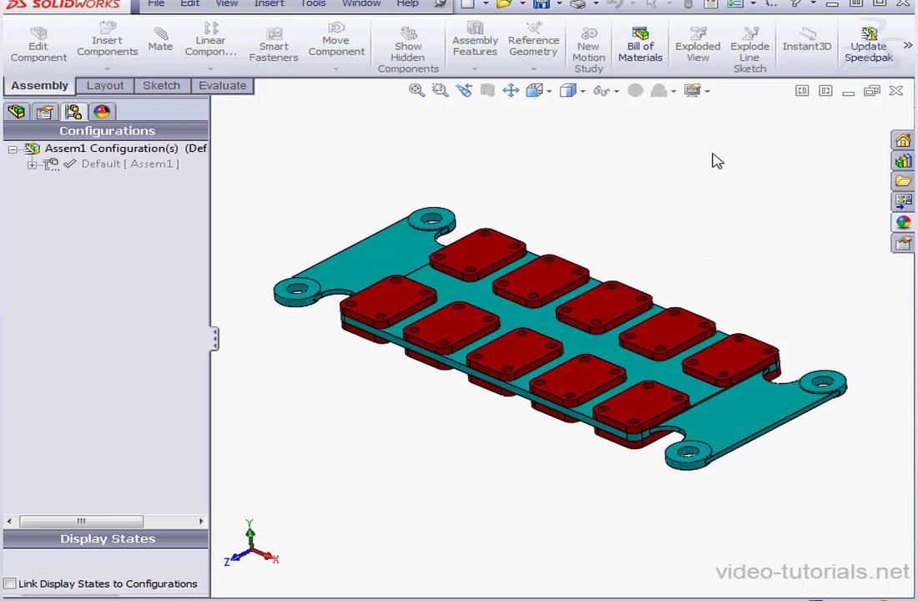
- Expand Default to reveal the nested Default_speedpak configuration
{"action": "left_click", "coordinate": [708, 90]}
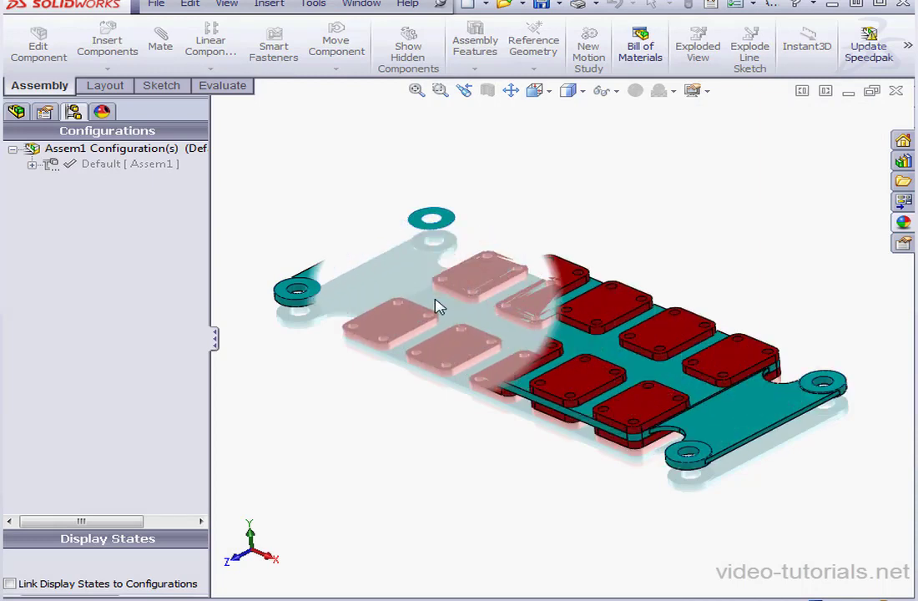
{"action": "left_click", "coordinate": [13, 147]}
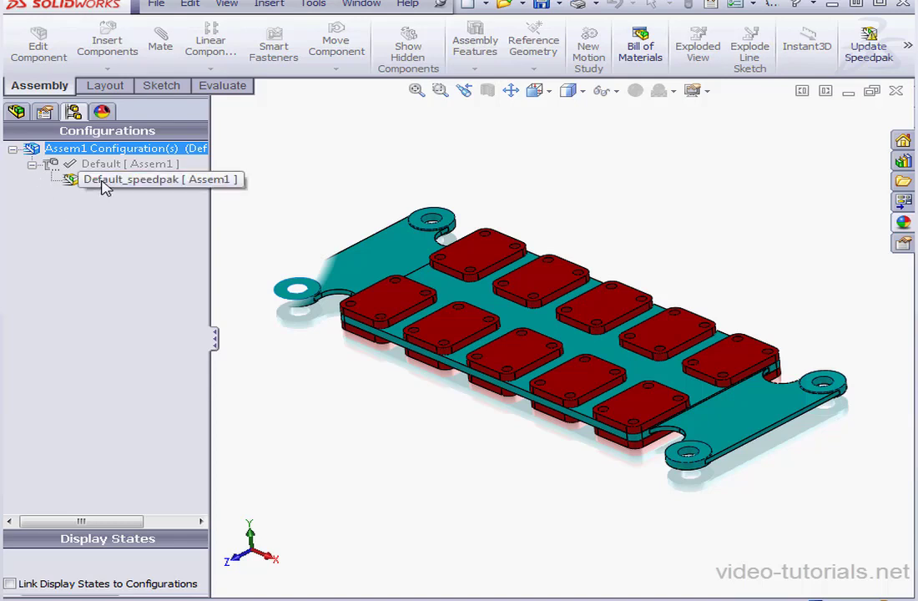
- Edit Default_speedpak and enable Remove ghost for the excluded geometry
{"action": "right_click", "coordinate": [154, 178]}
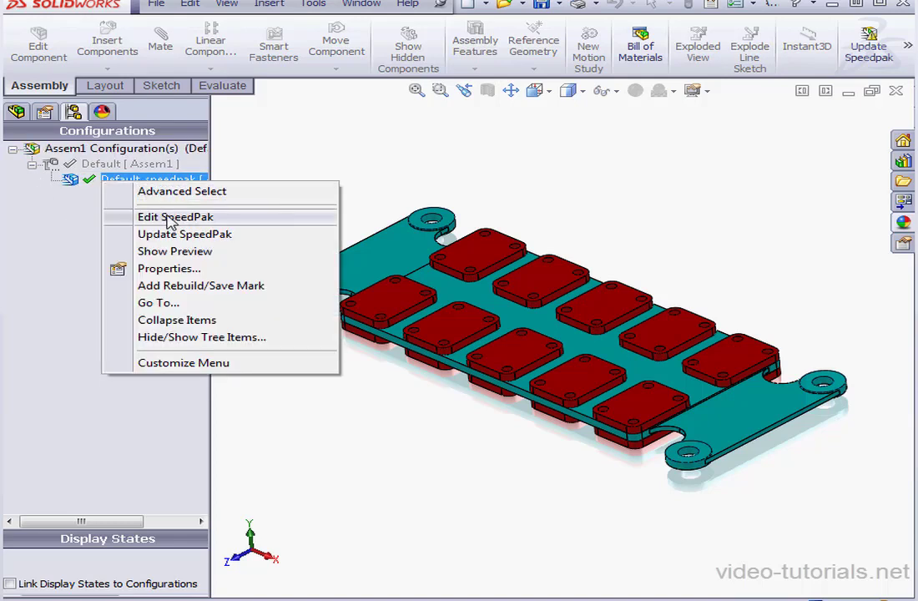
{"action": "left_click", "coordinate": [175, 217]}
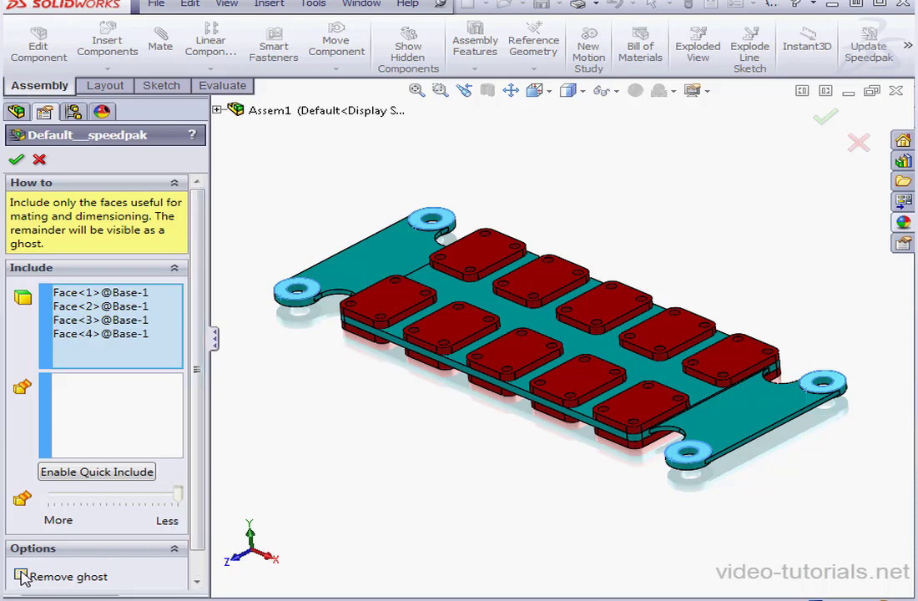
{"action": "left_click", "coordinate": [20, 575]}
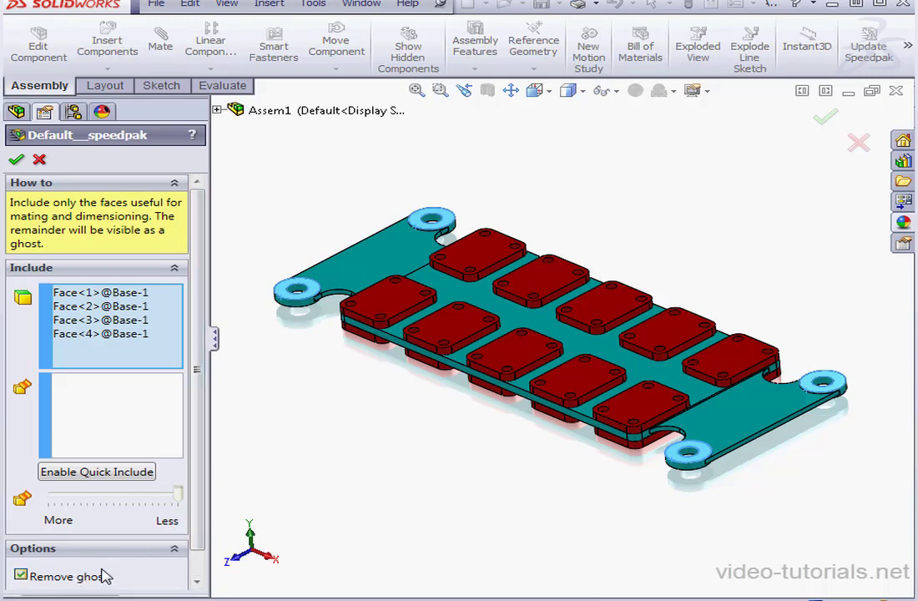
{"action": "mouse_move", "coordinate": [94, 569]}
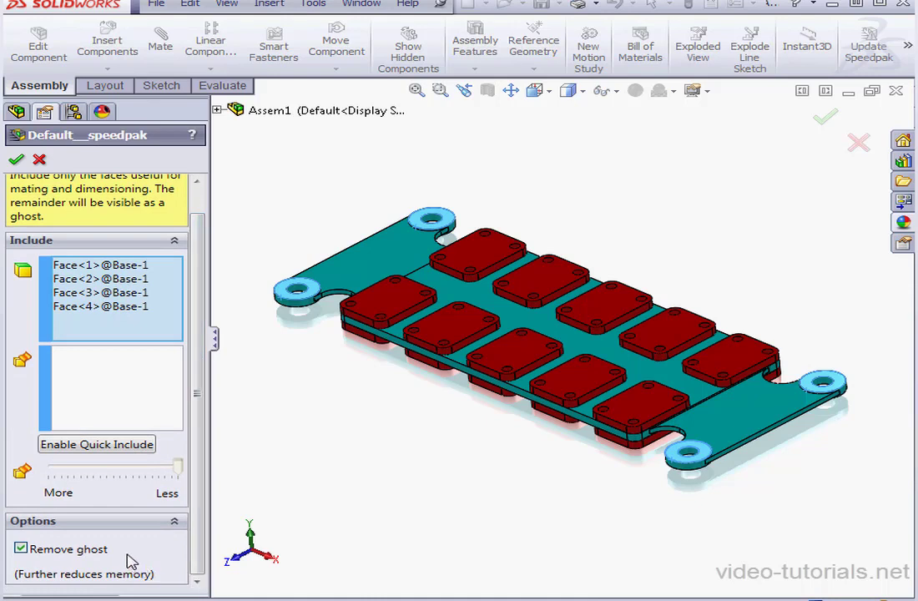
{"action": "mouse_move", "coordinate": [123, 548]}
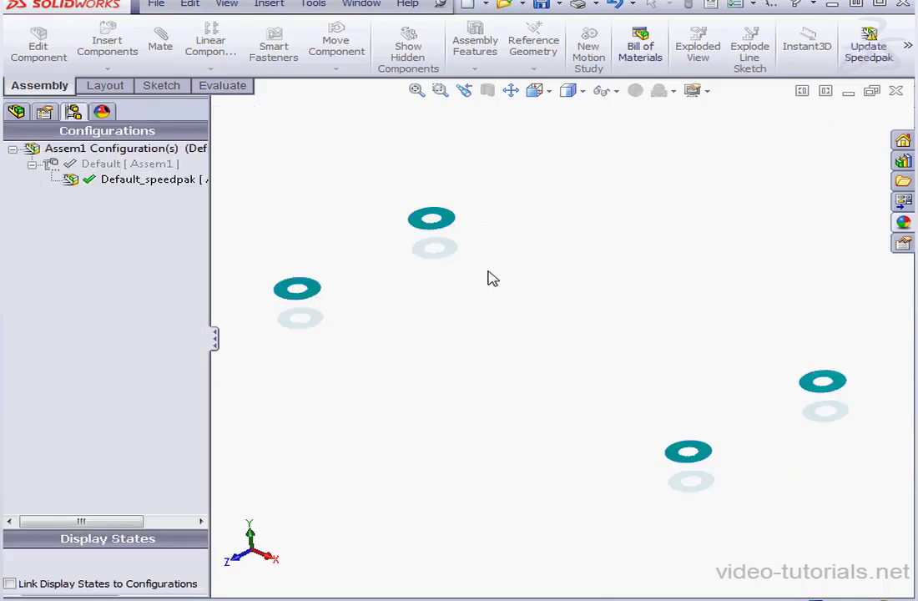
{"action": "mouse_move", "coordinate": [440, 287]}
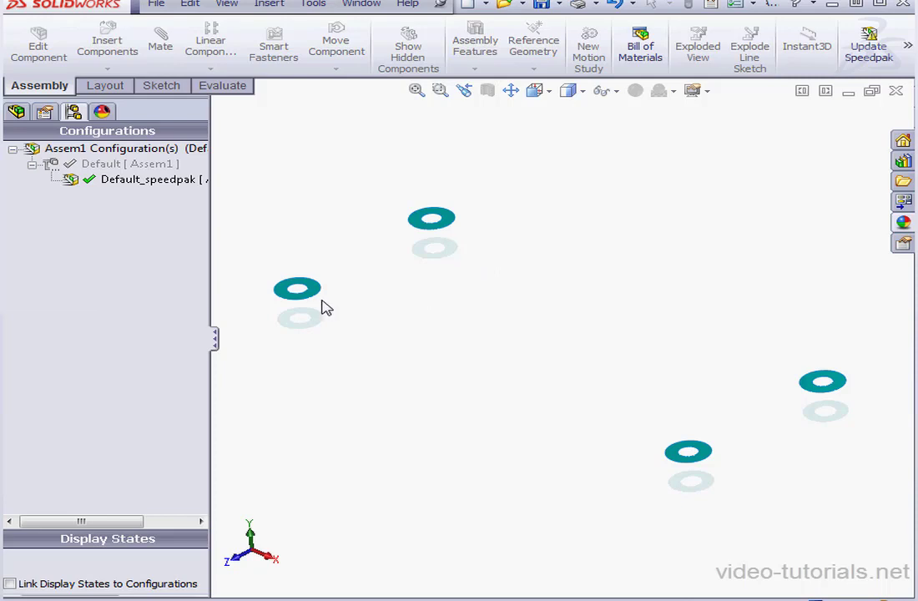
{"action": "mouse_move", "coordinate": [333, 314]}
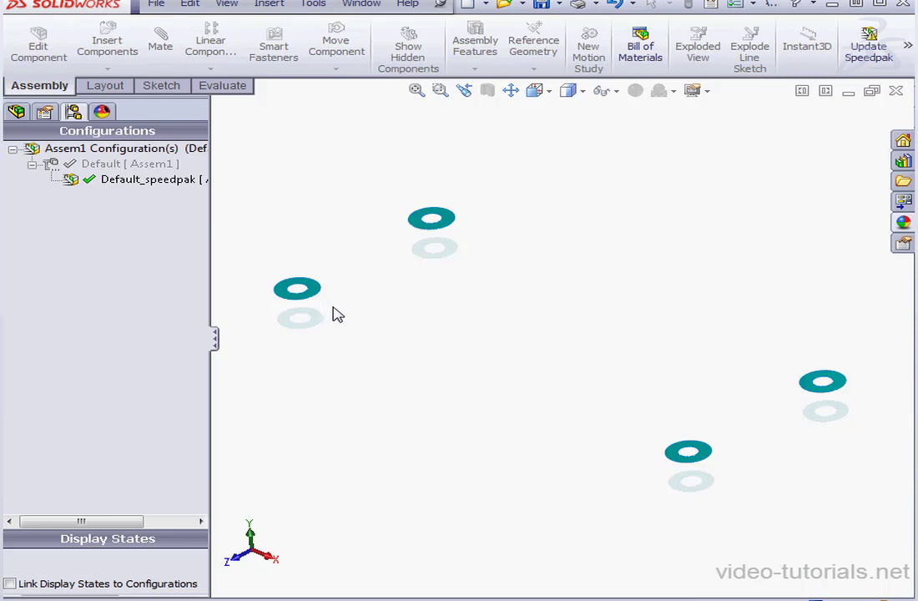